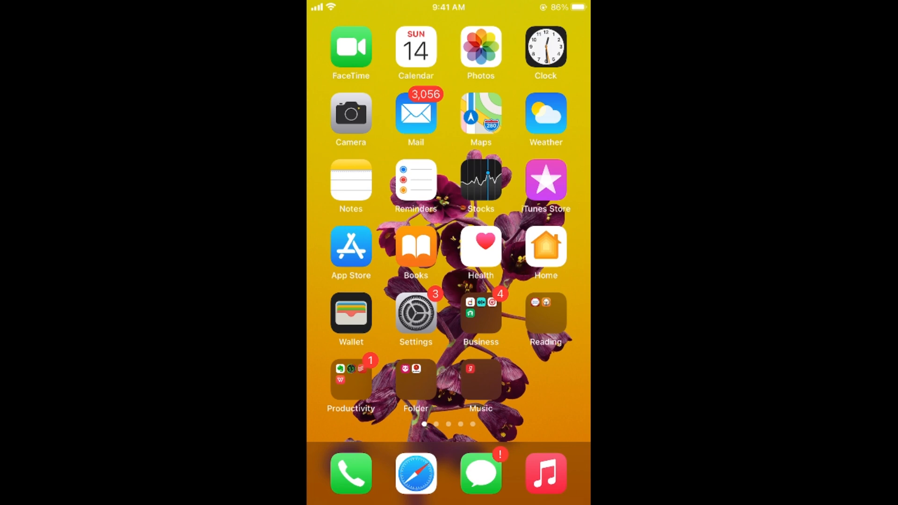
Launch the Settings app from the Home Screen.
{"action": "left_click", "coordinate": [415, 313]}
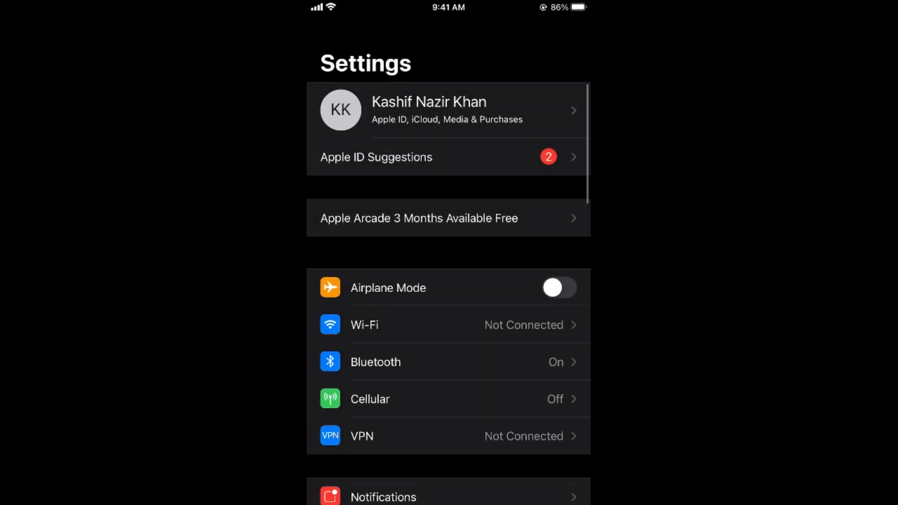
Scroll the Settings list down to Messages and go into its settings page.
{"action": "scroll", "scroll_direction": "down", "scroll_amount": 3}
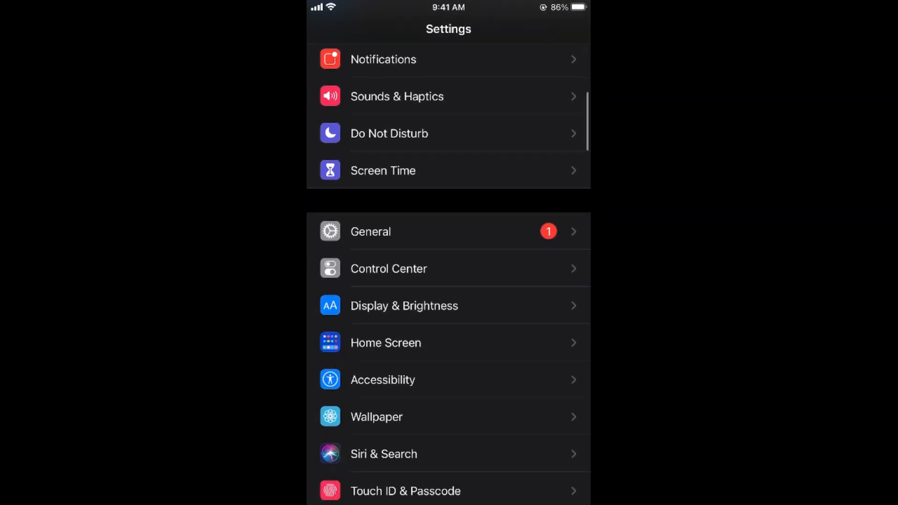
{"action": "scroll", "scroll_direction": "down", "scroll_amount": 3}
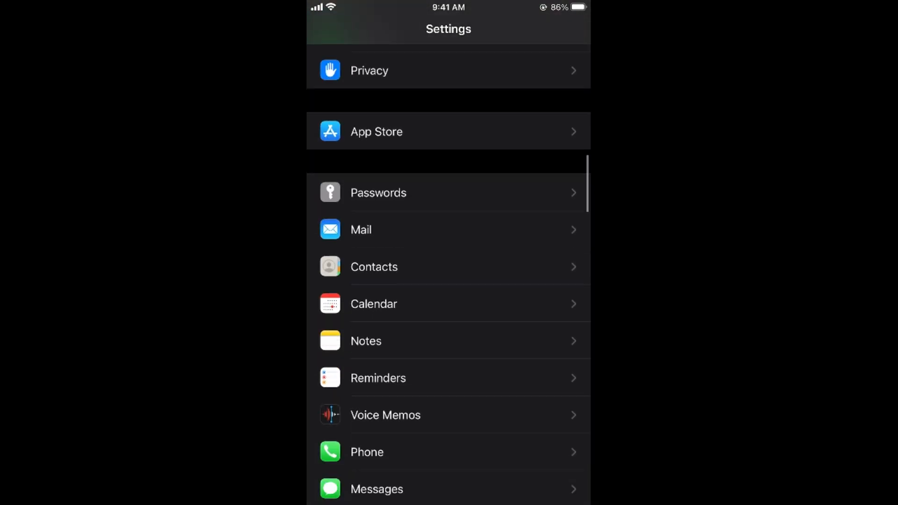
{"action": "scroll", "scroll_direction": "down", "scroll_amount": 3}
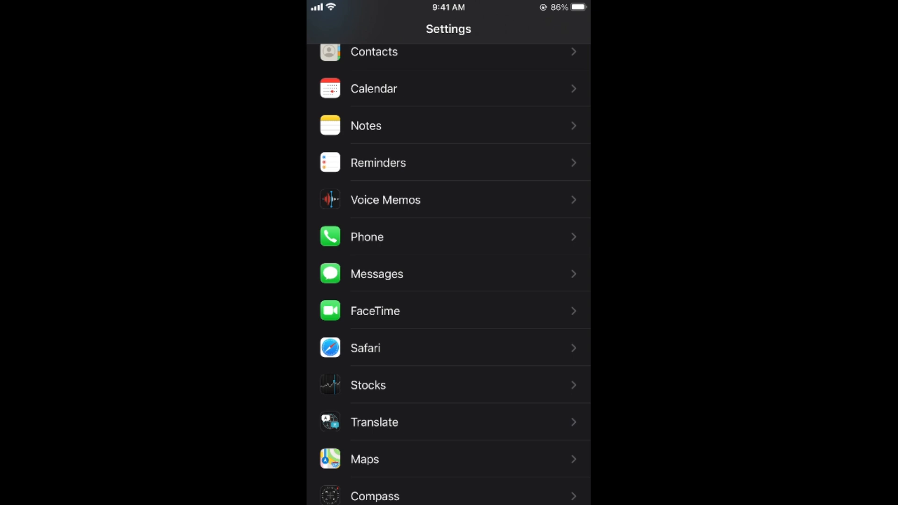
{"action": "left_click", "coordinate": [376, 273]}
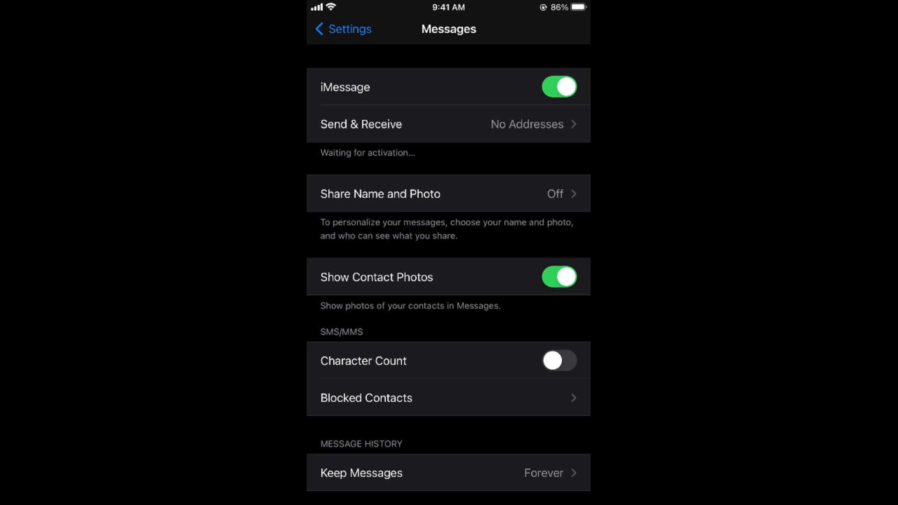
{"action": "scroll", "scroll_direction": "down", "scroll_amount": 3}
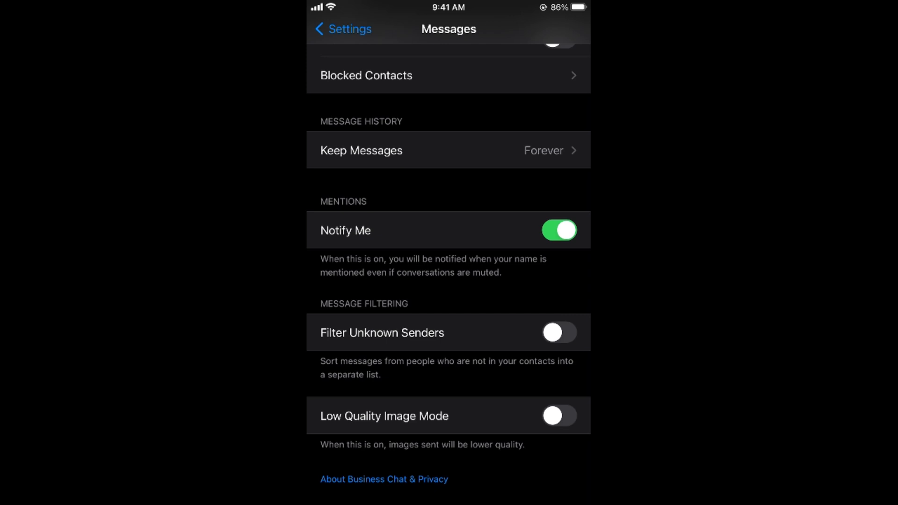
{"action": "left_click", "coordinate": [558, 333]}
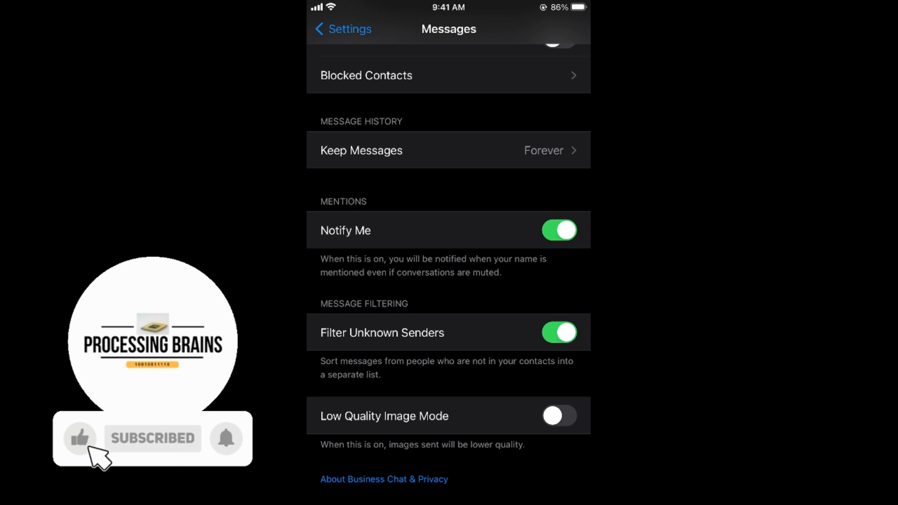
Switch on Filter Unknown Senders in the Messages settings.
{"action": "left_click", "coordinate": [226, 438]}
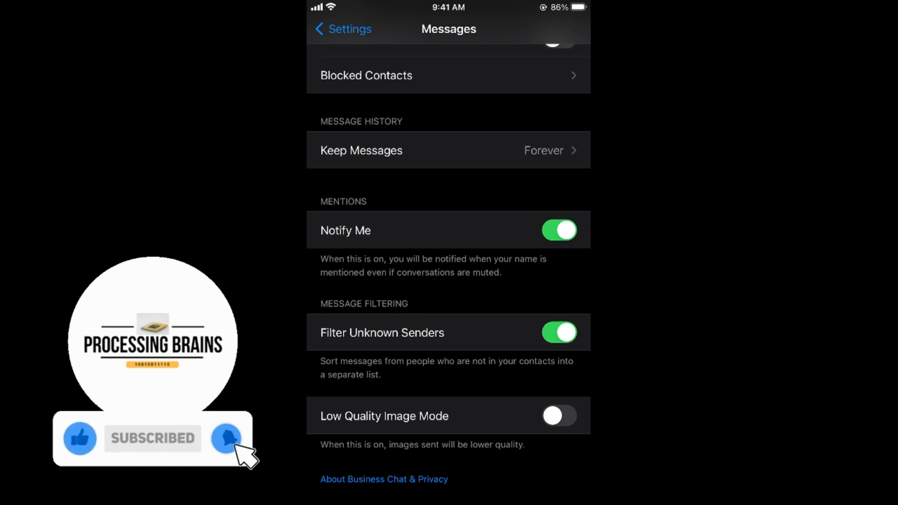